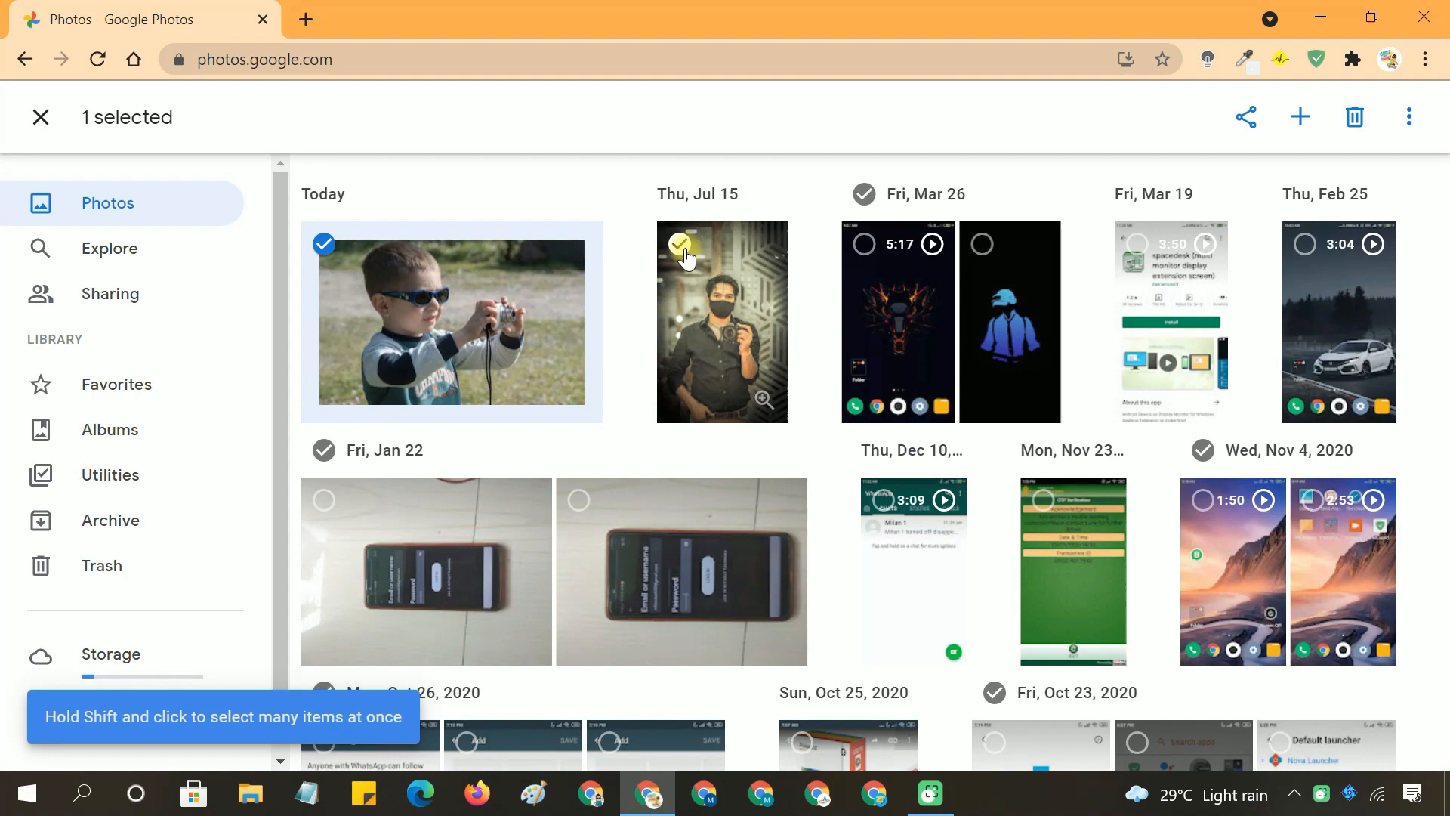
- Select all 28 library photos, from today's through the oldest one from 1972
scroll(down, 3)
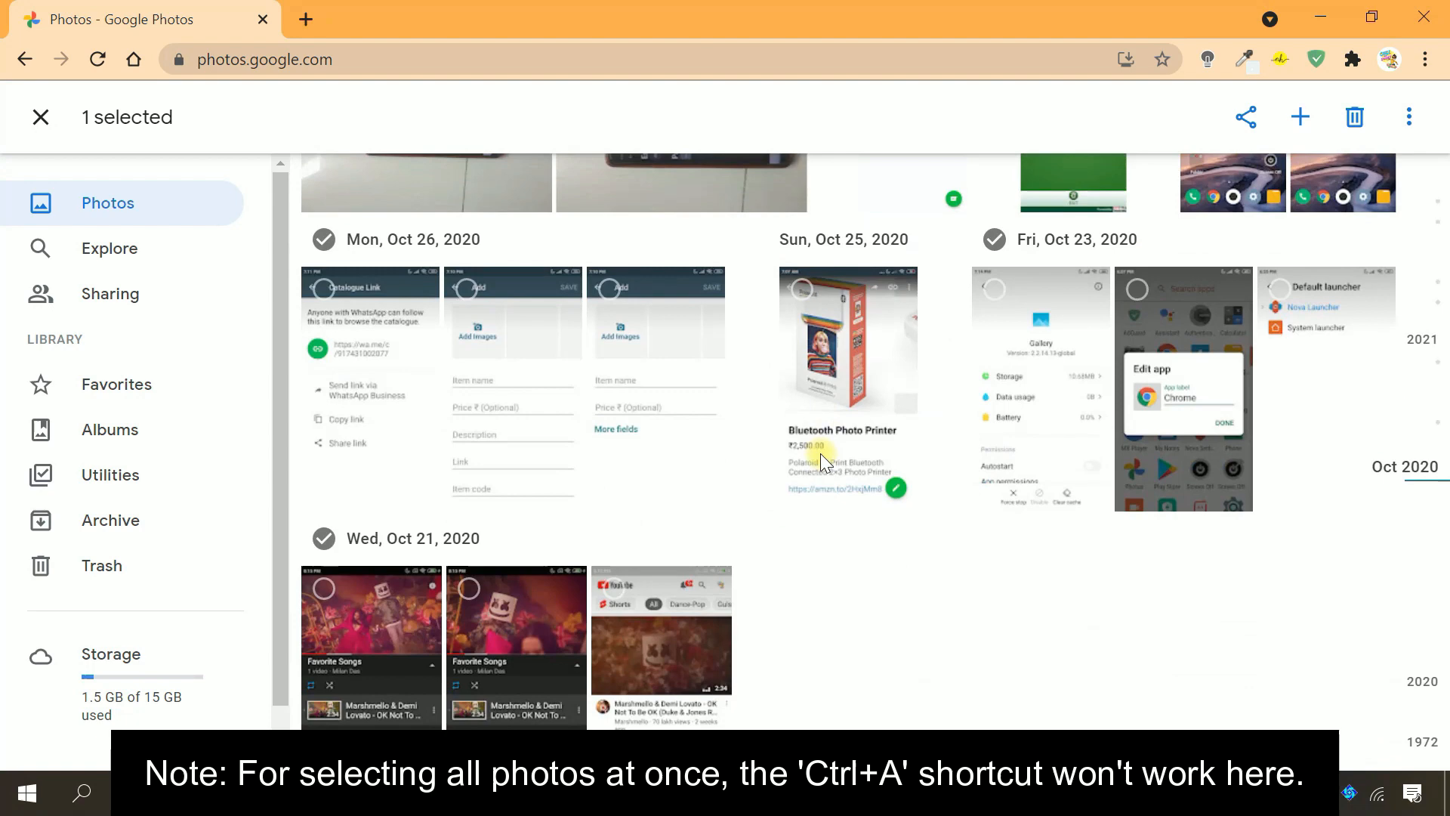
click(328, 526)
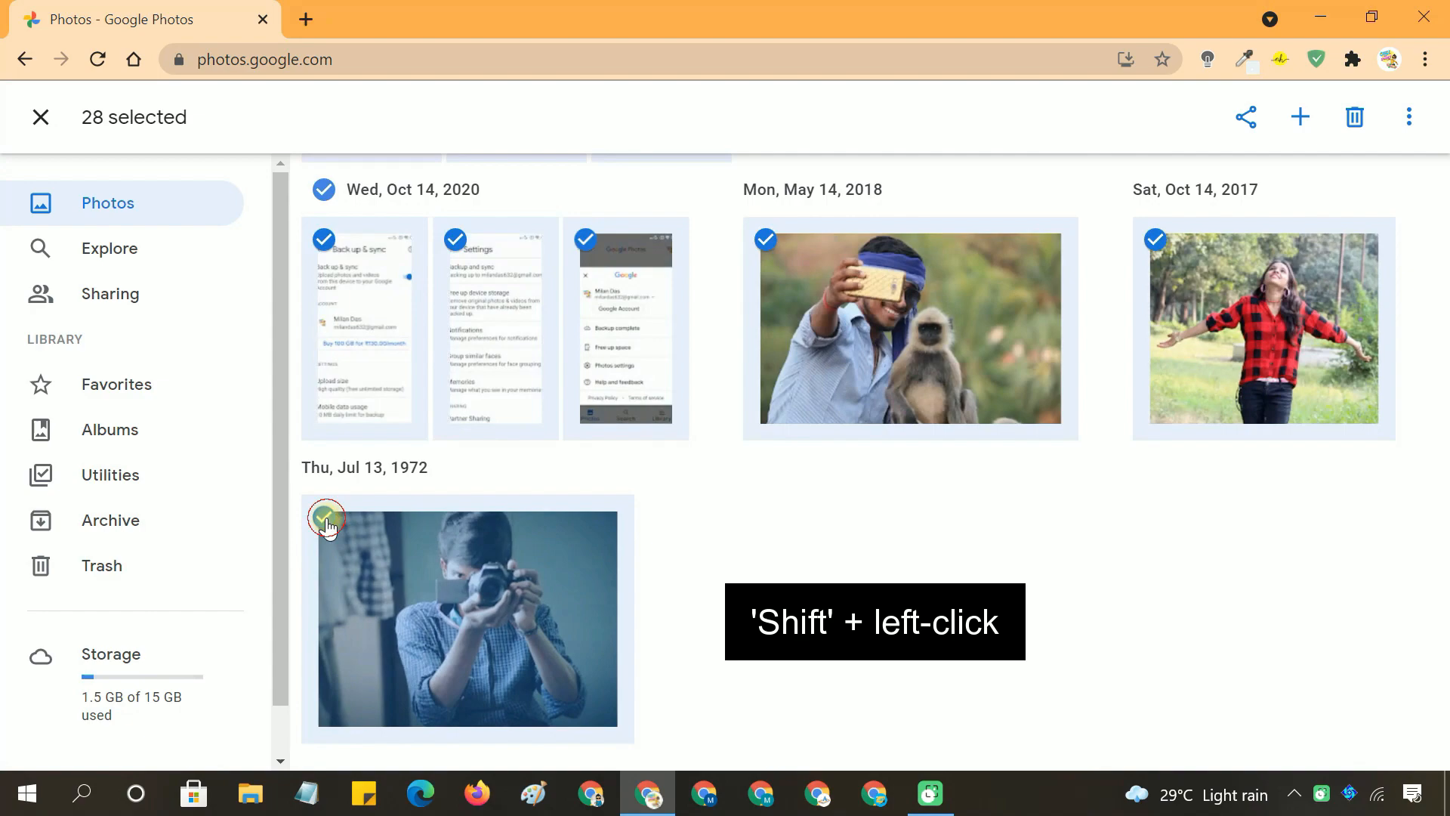
click(1244, 117)
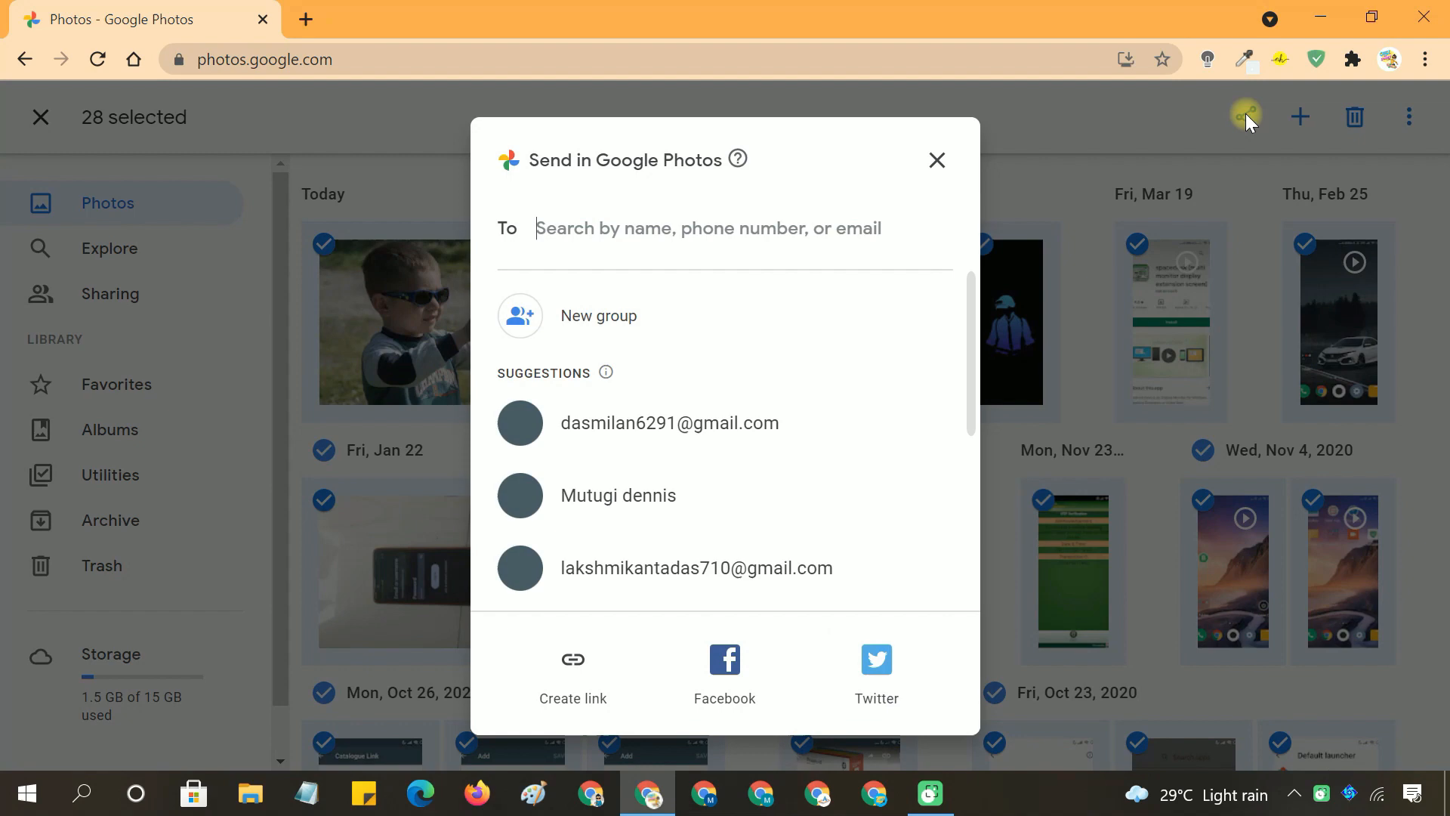
- Create a shareable link for the 28 selected photos
click(572, 671)
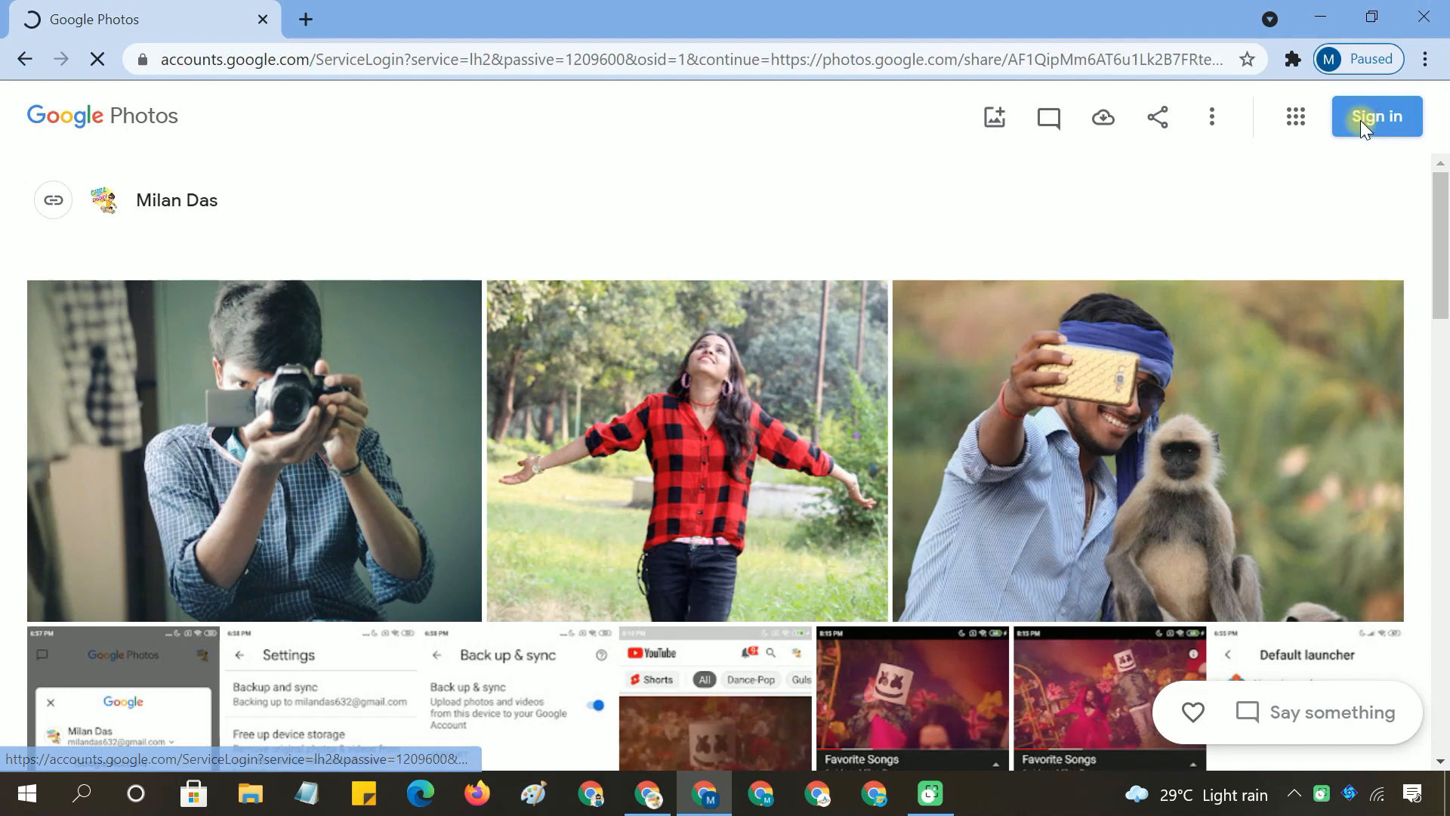
- Sign into the second account, view the shared album and save its photos to that library
click(1374, 117)
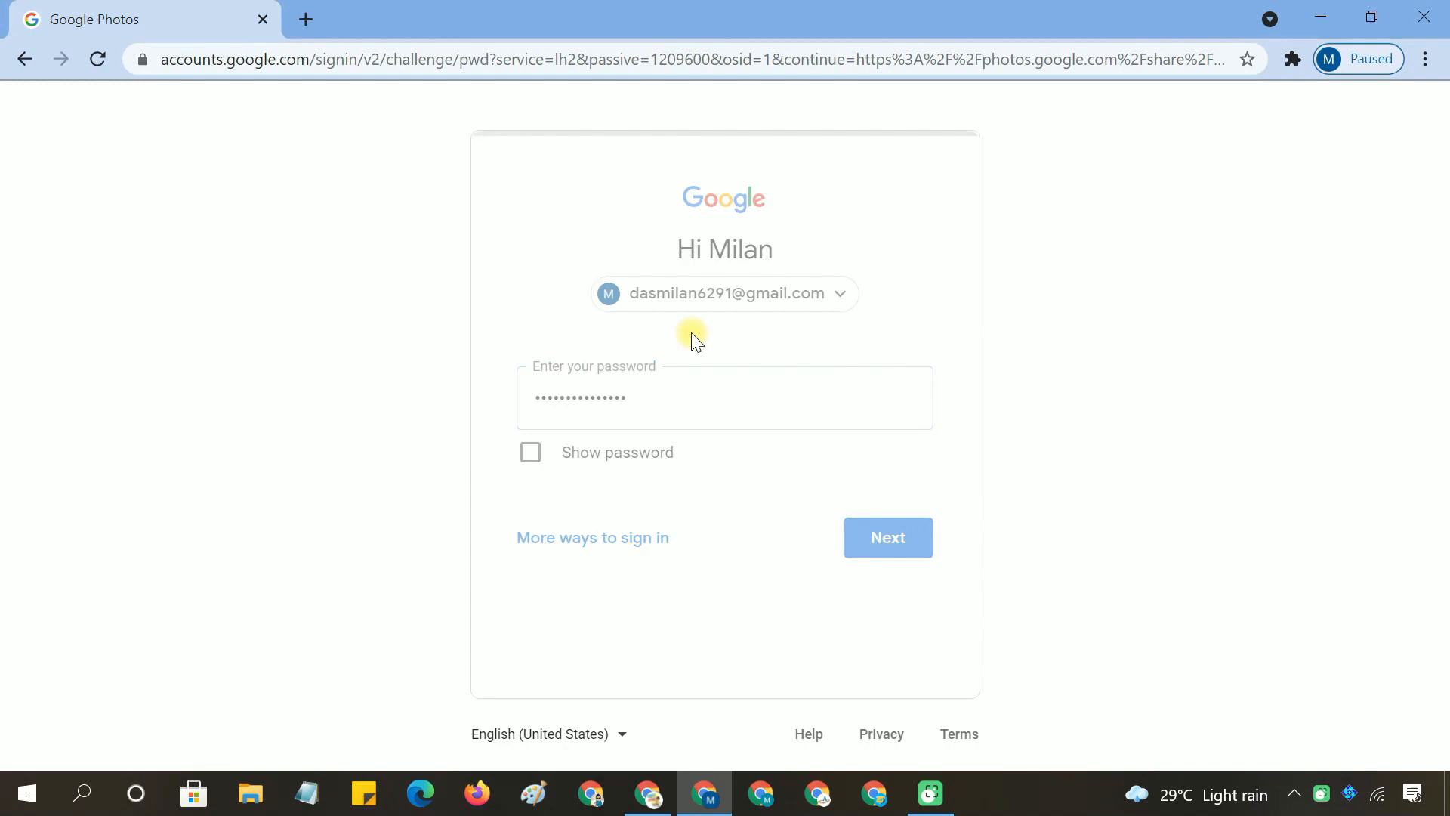
click(885, 538)
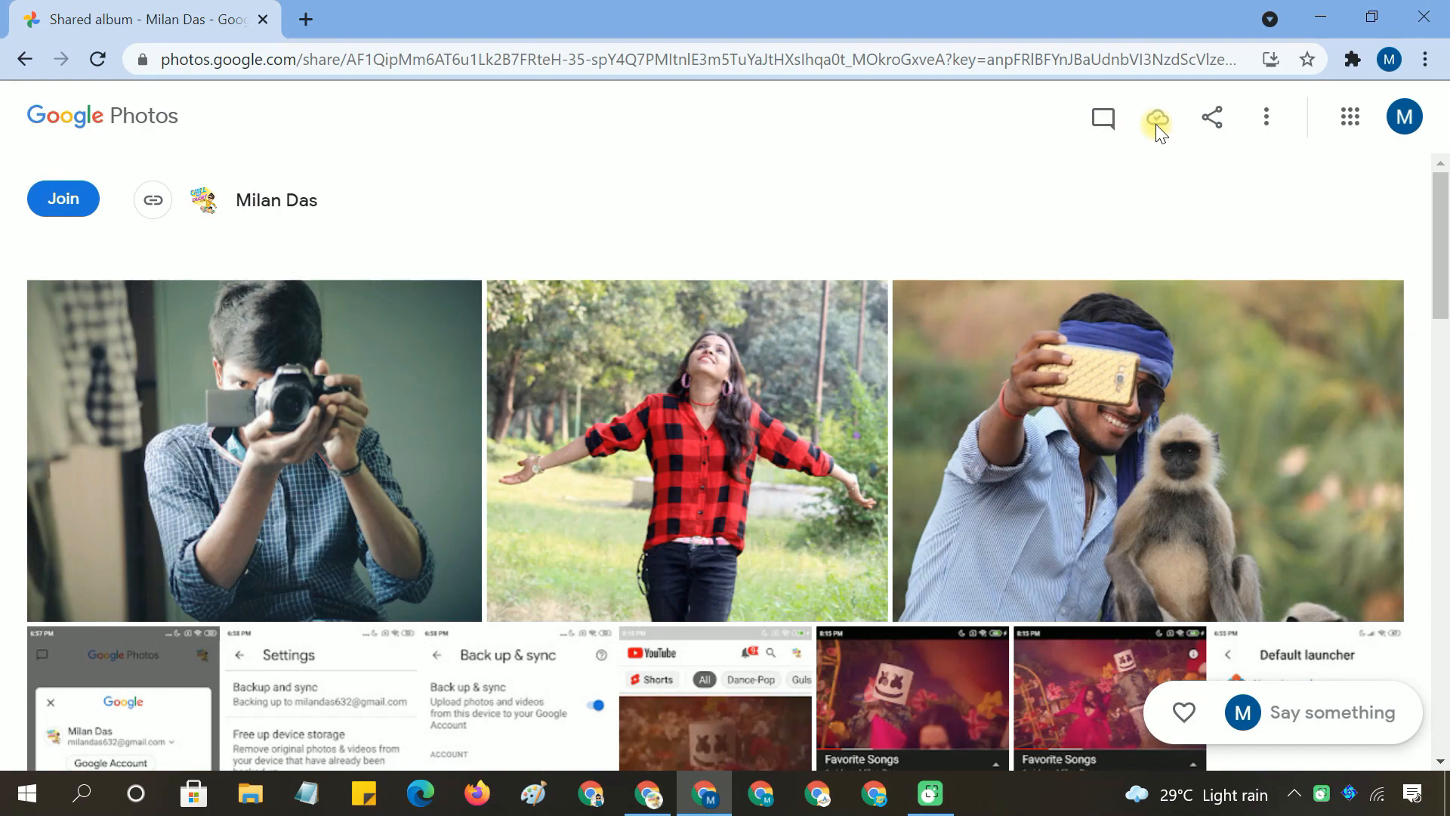
click(101, 117)
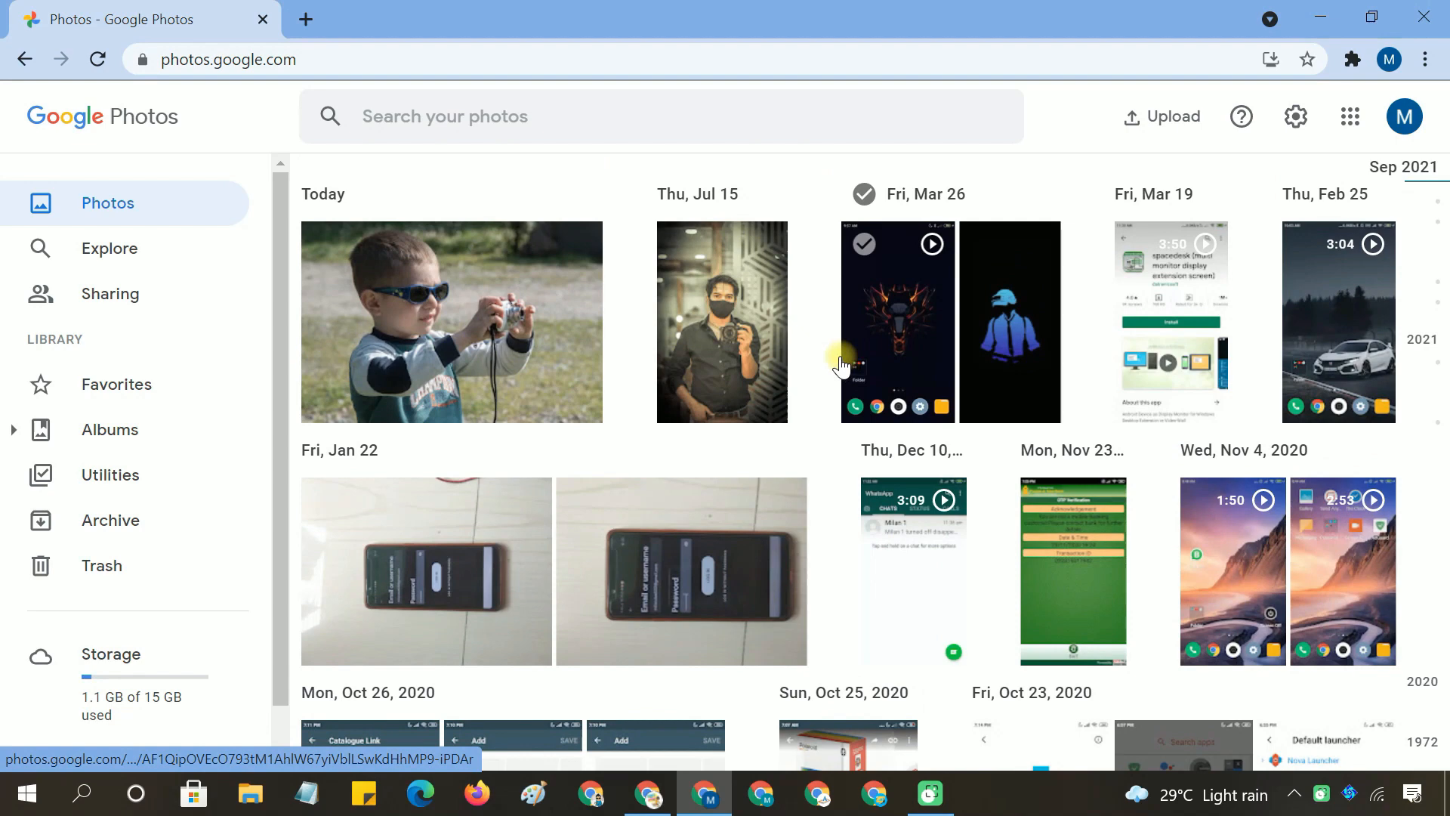
- Move the first account's 28 original photos to trash, keeping the second account's copies
click(1354, 117)
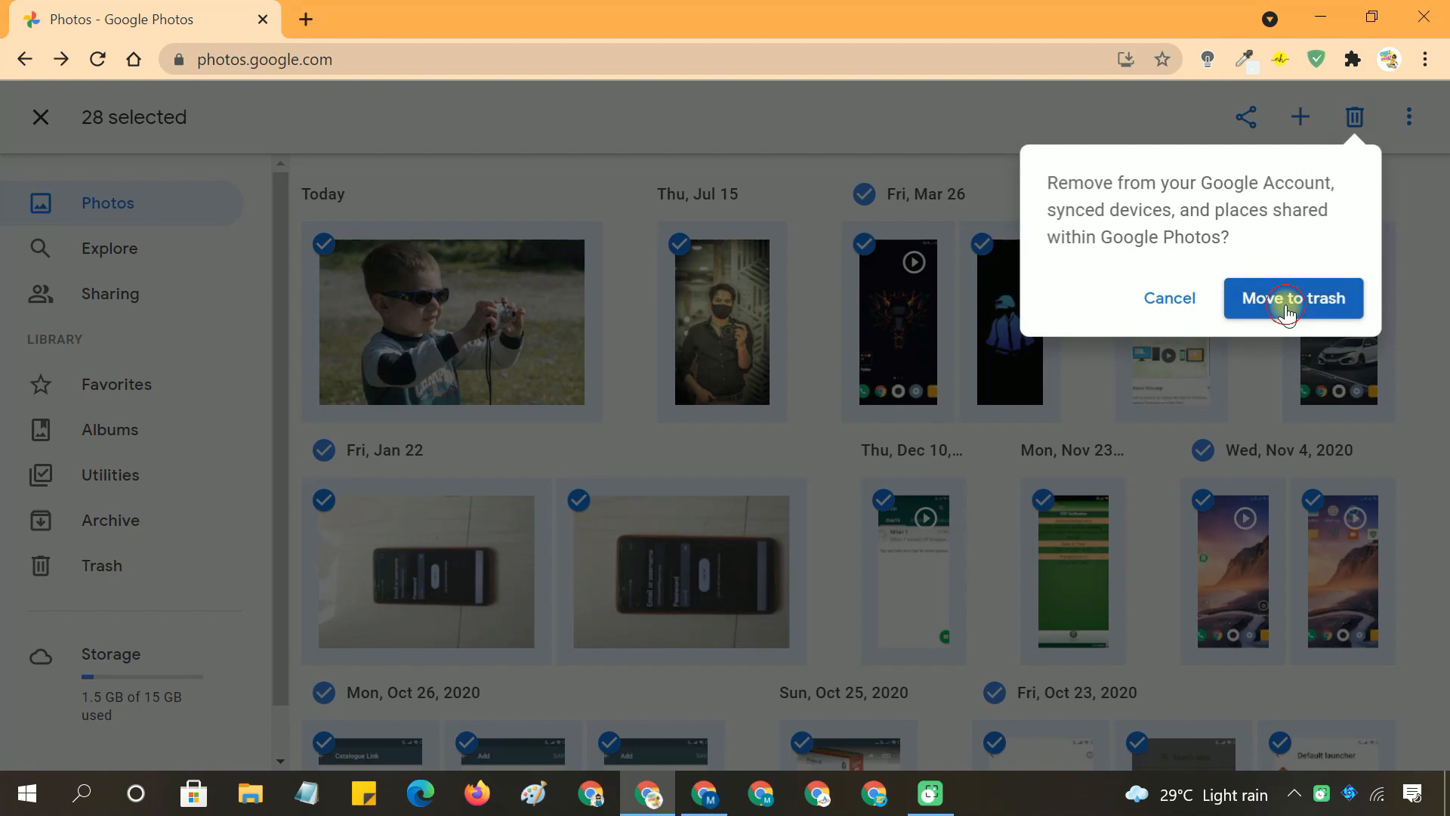
click(1292, 298)
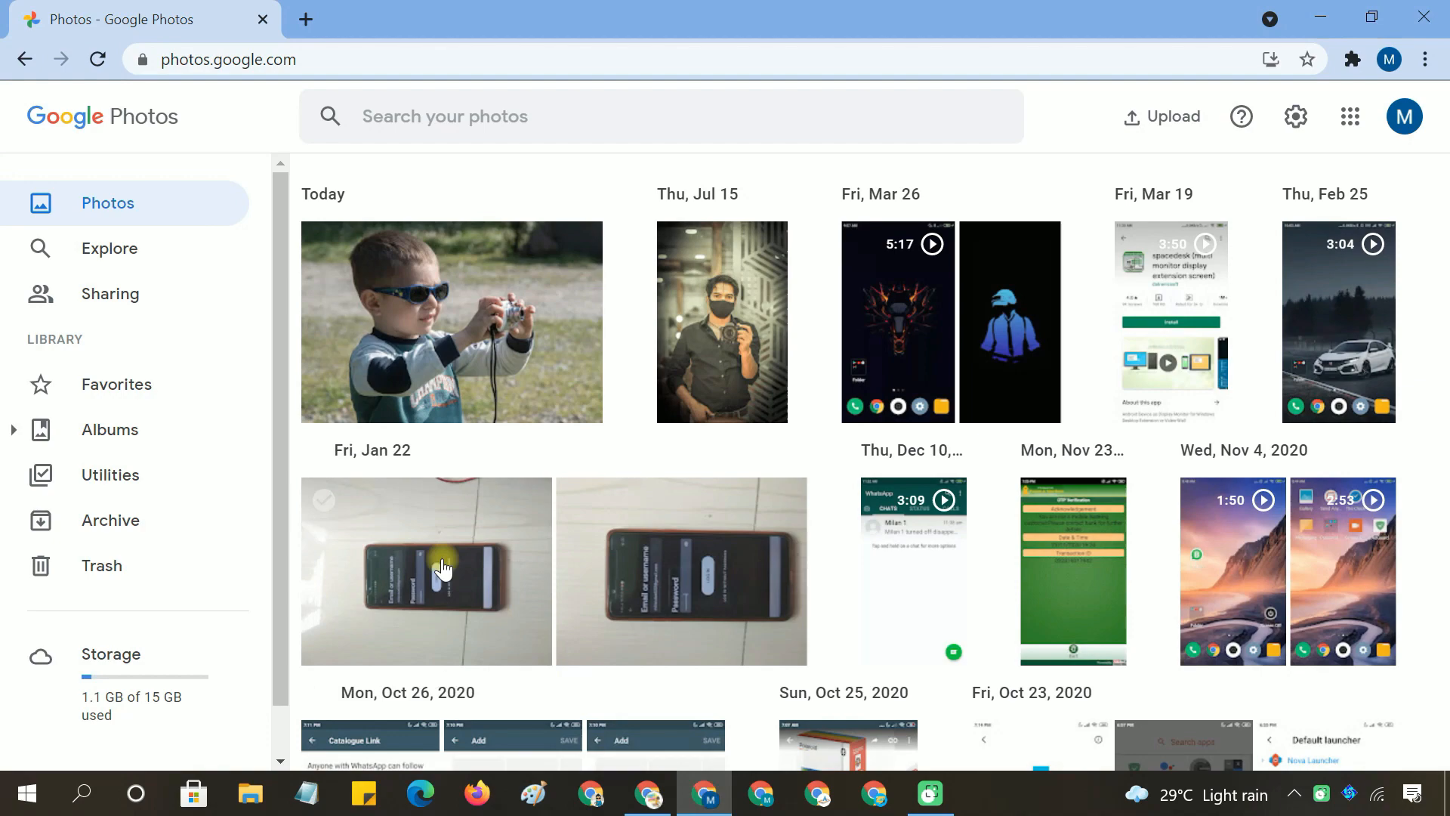
scroll(down, 3)
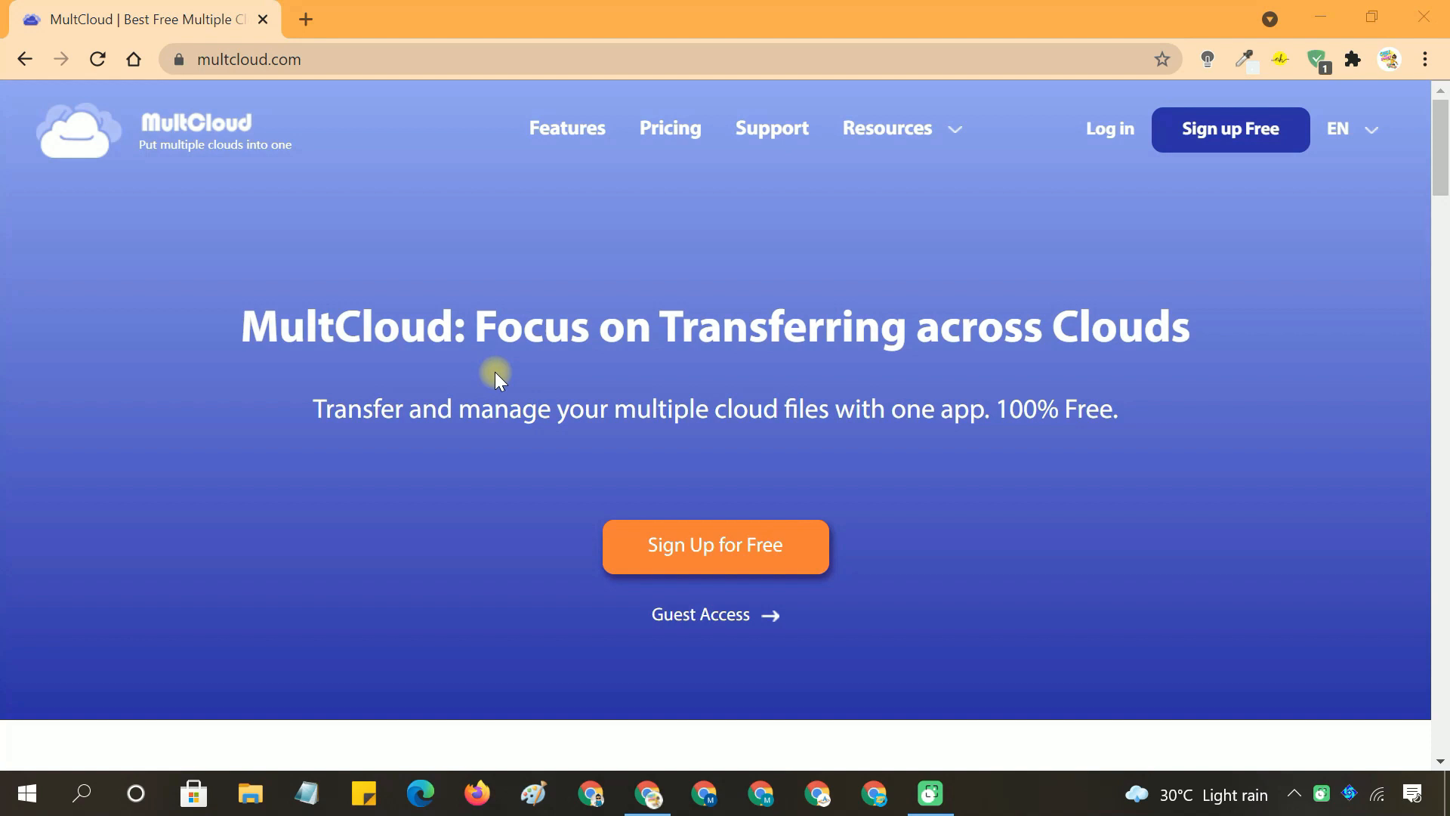
mouse_move(381, 213)
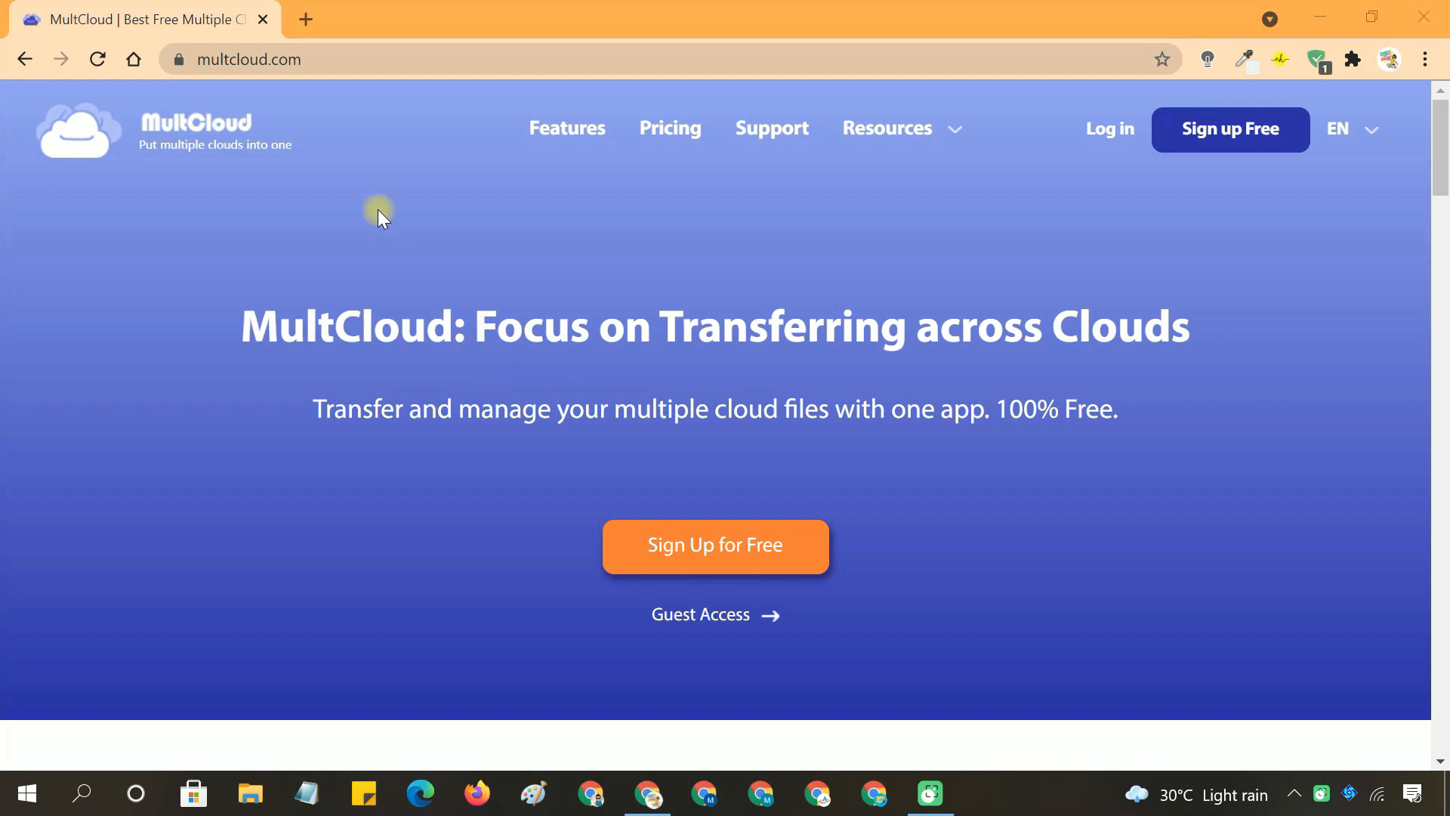
- Log into MultCloud with Google and allow it access to the account
click(1108, 128)
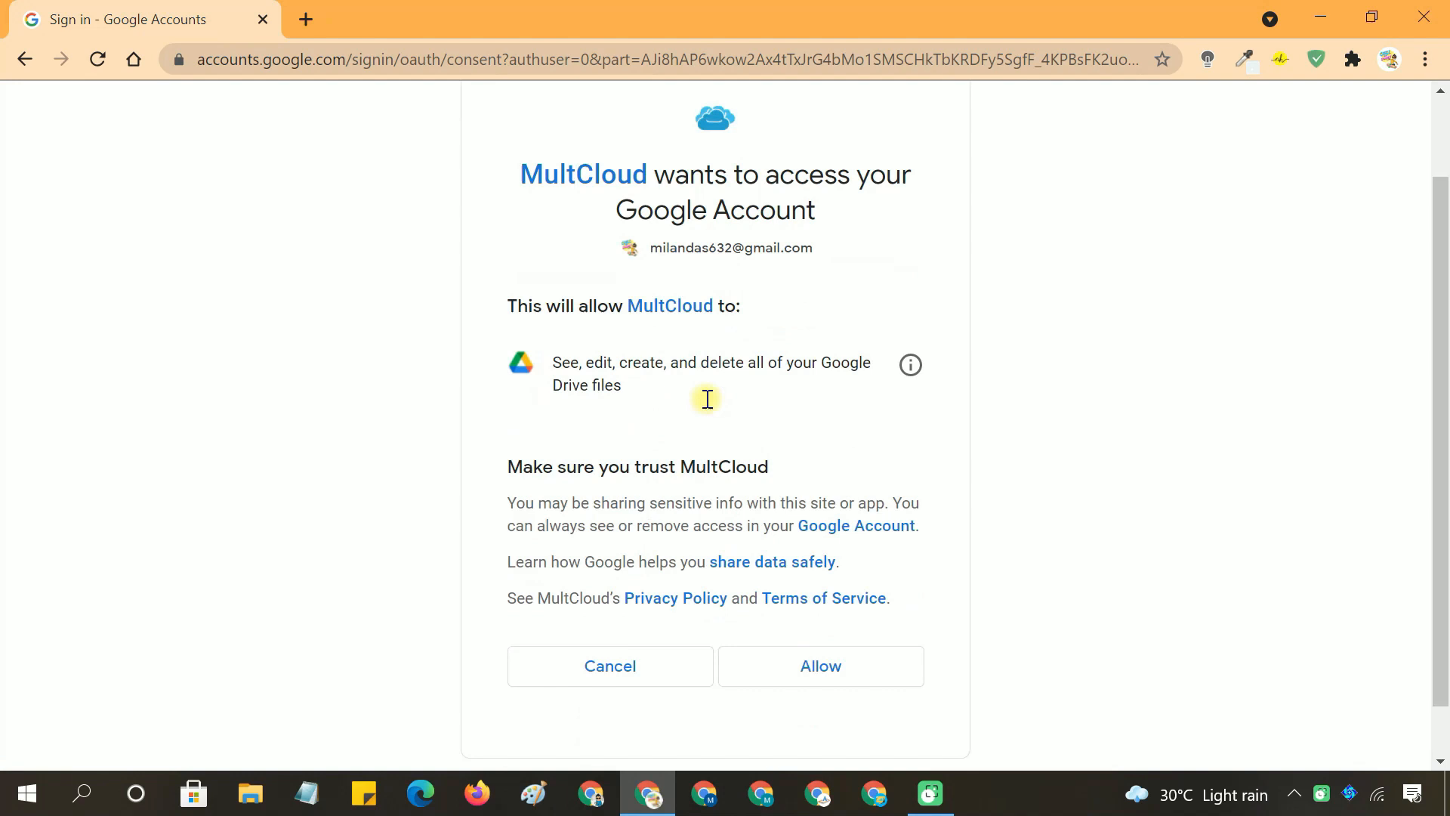
click(818, 666)
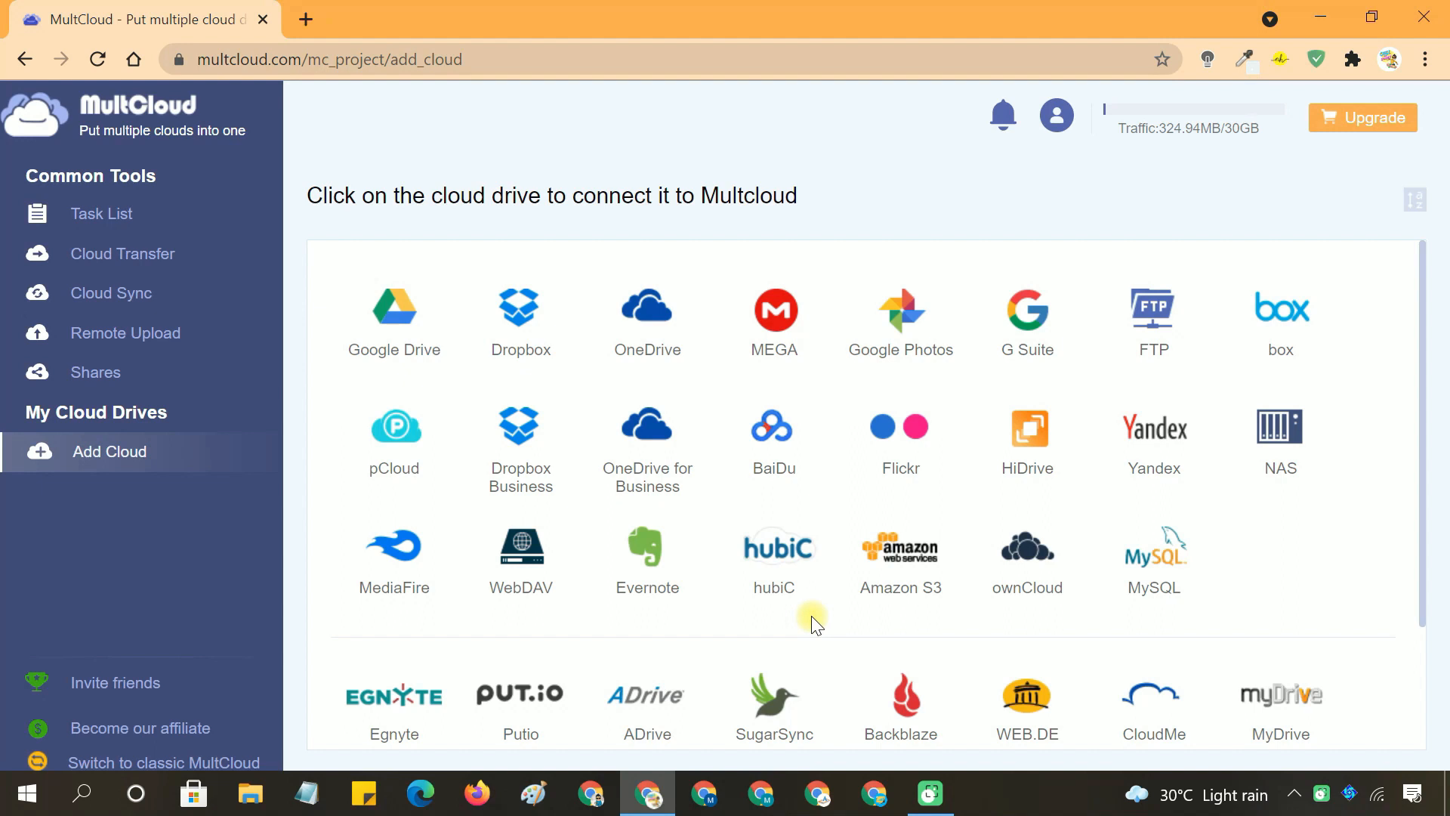
- Add the first and second Google Photos accounts as clouds Google Photos 1 and 2
click(900, 310)
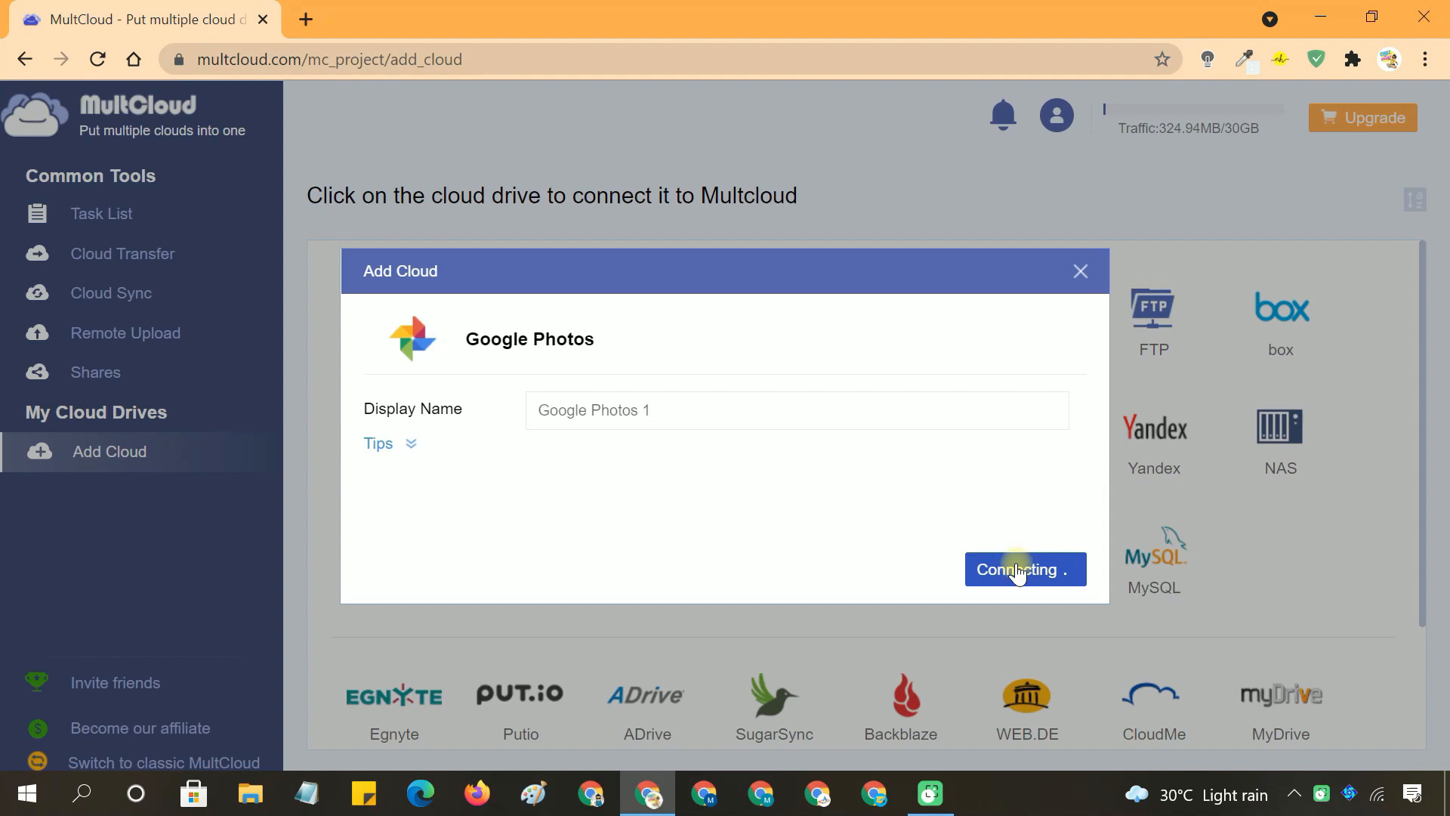
click(1024, 569)
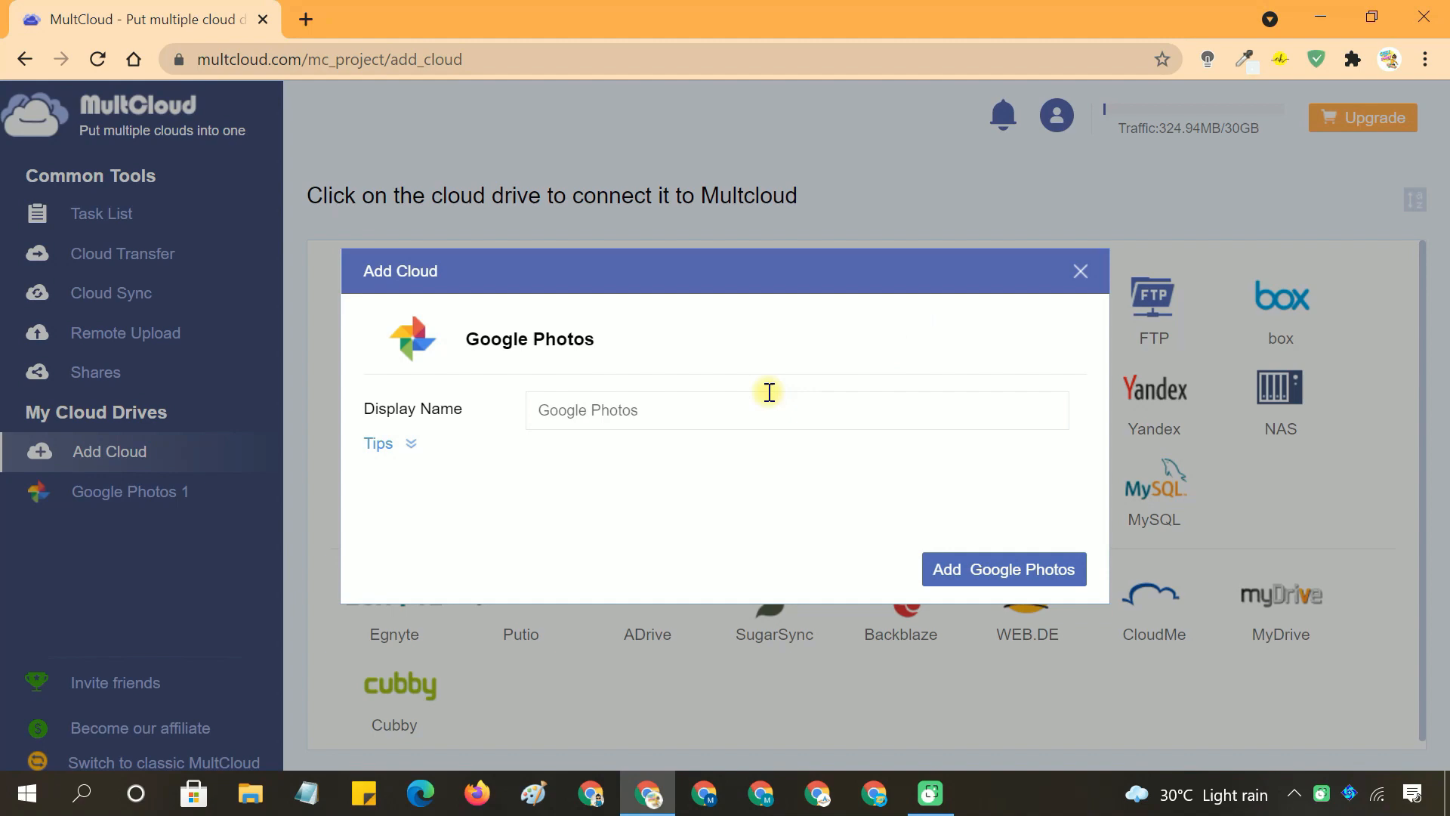
click(1003, 569)
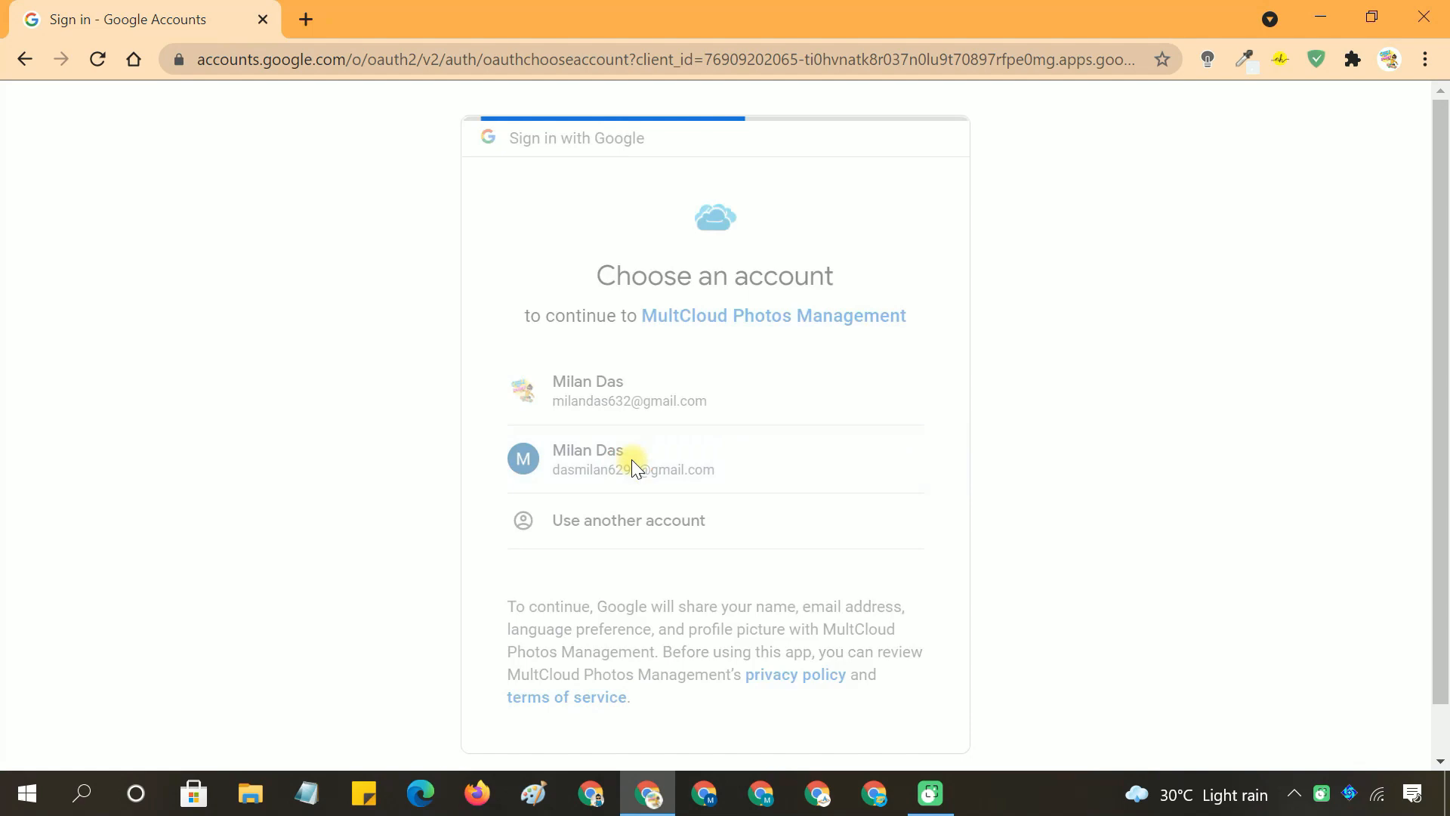
click(633, 460)
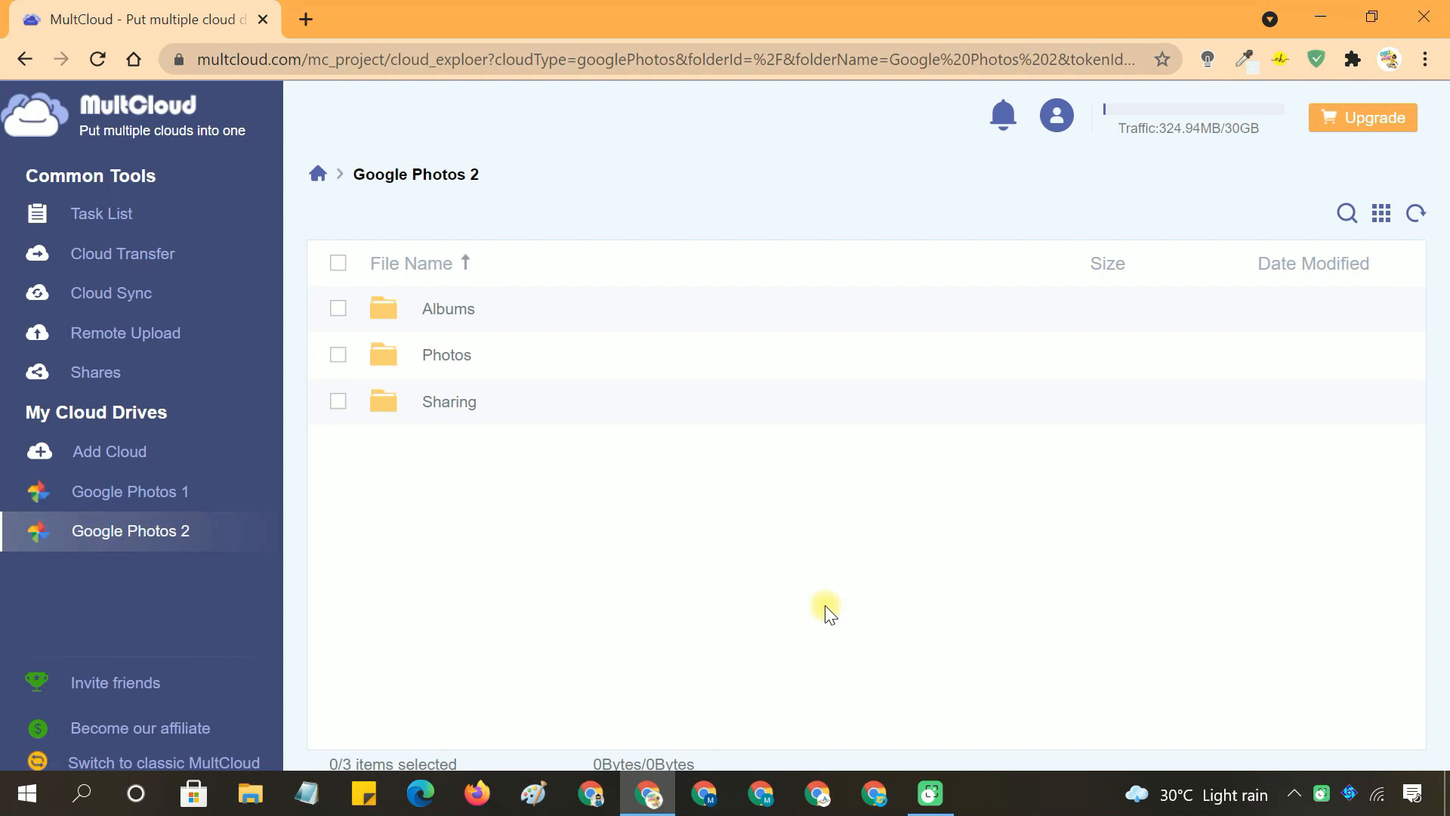
- Copy the seven photos in Google Photos 1's Photos folder to Google Photos 2's Photos folder
click(130, 491)
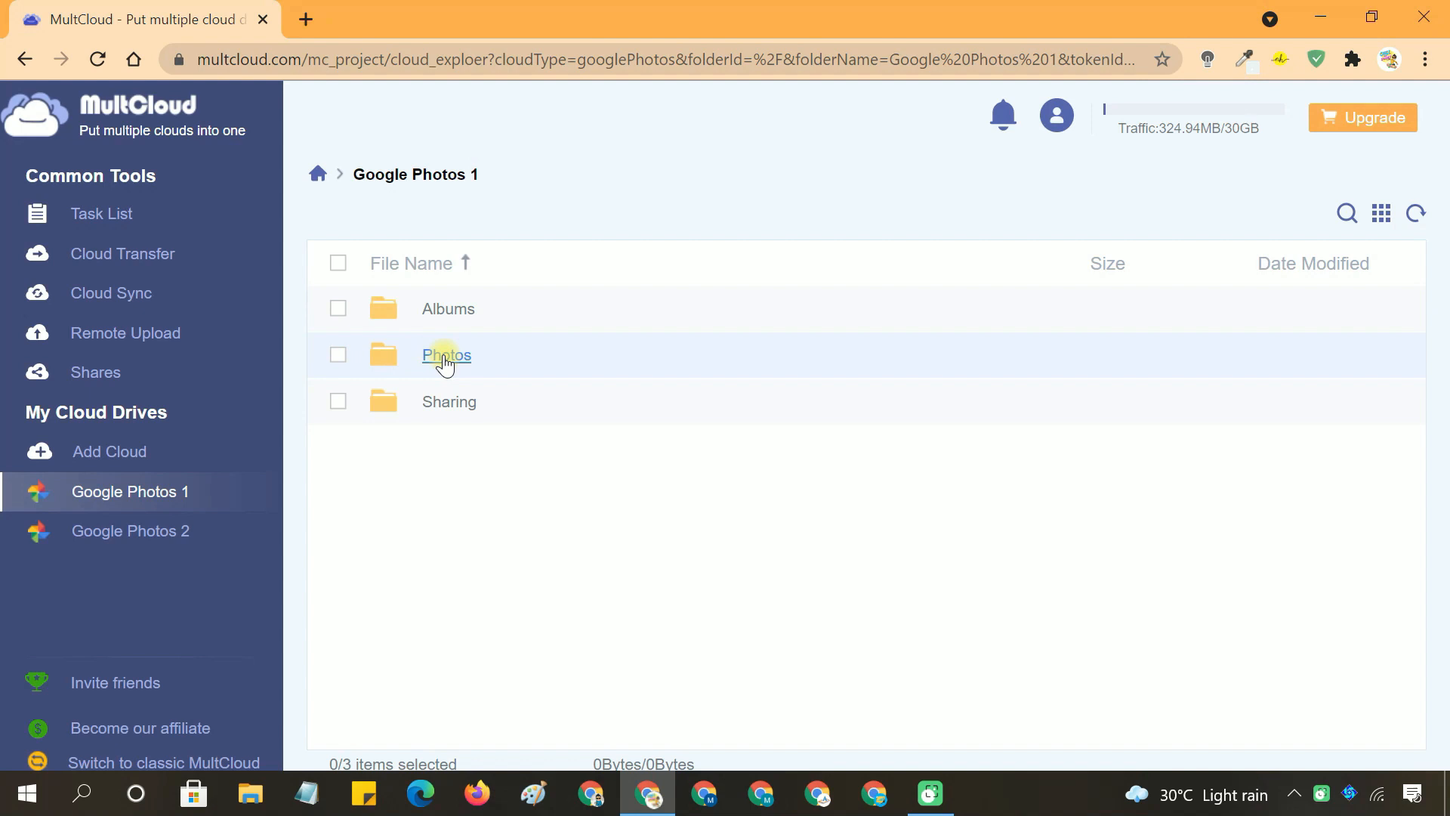
click(444, 355)
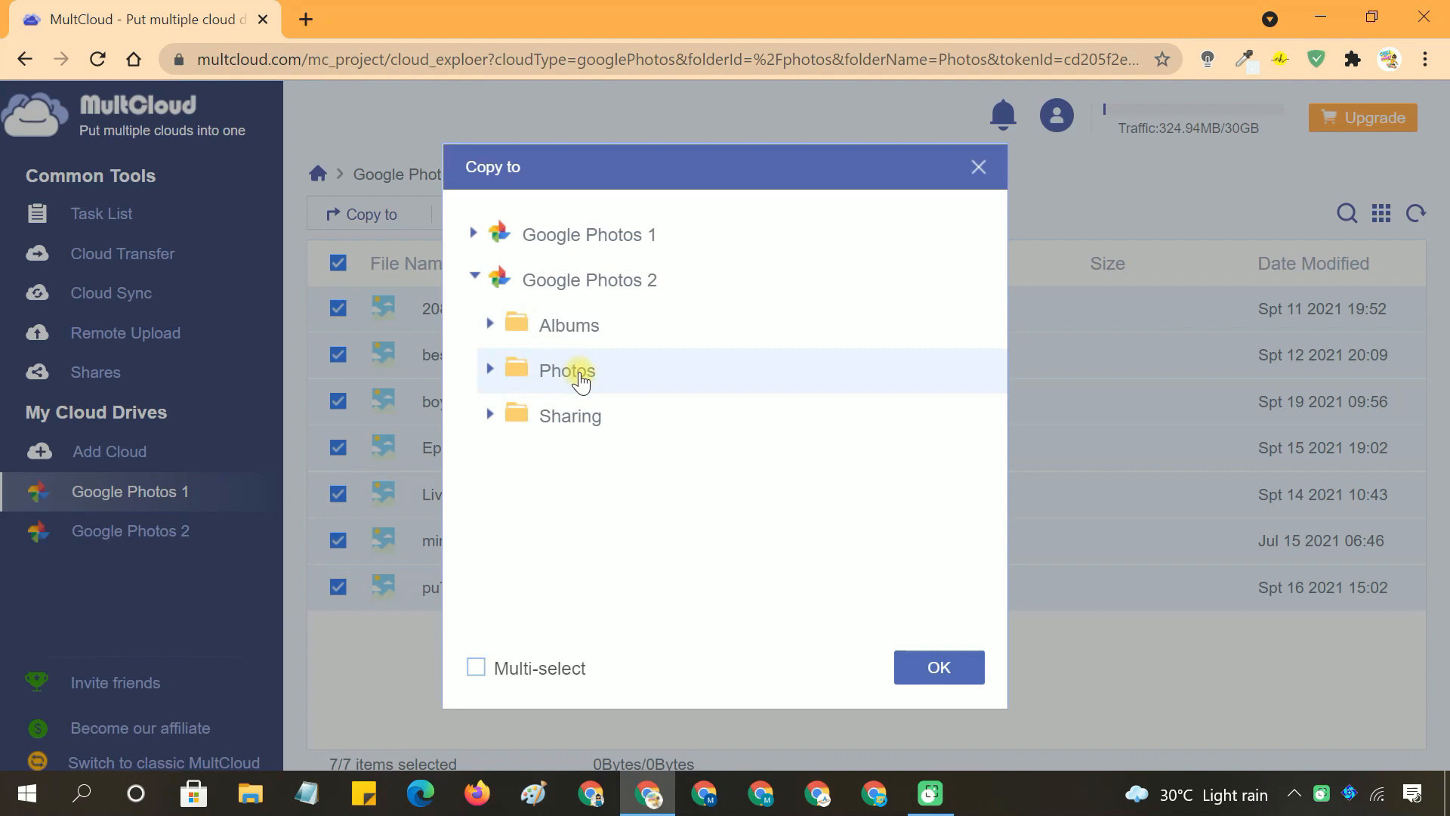
click(938, 666)
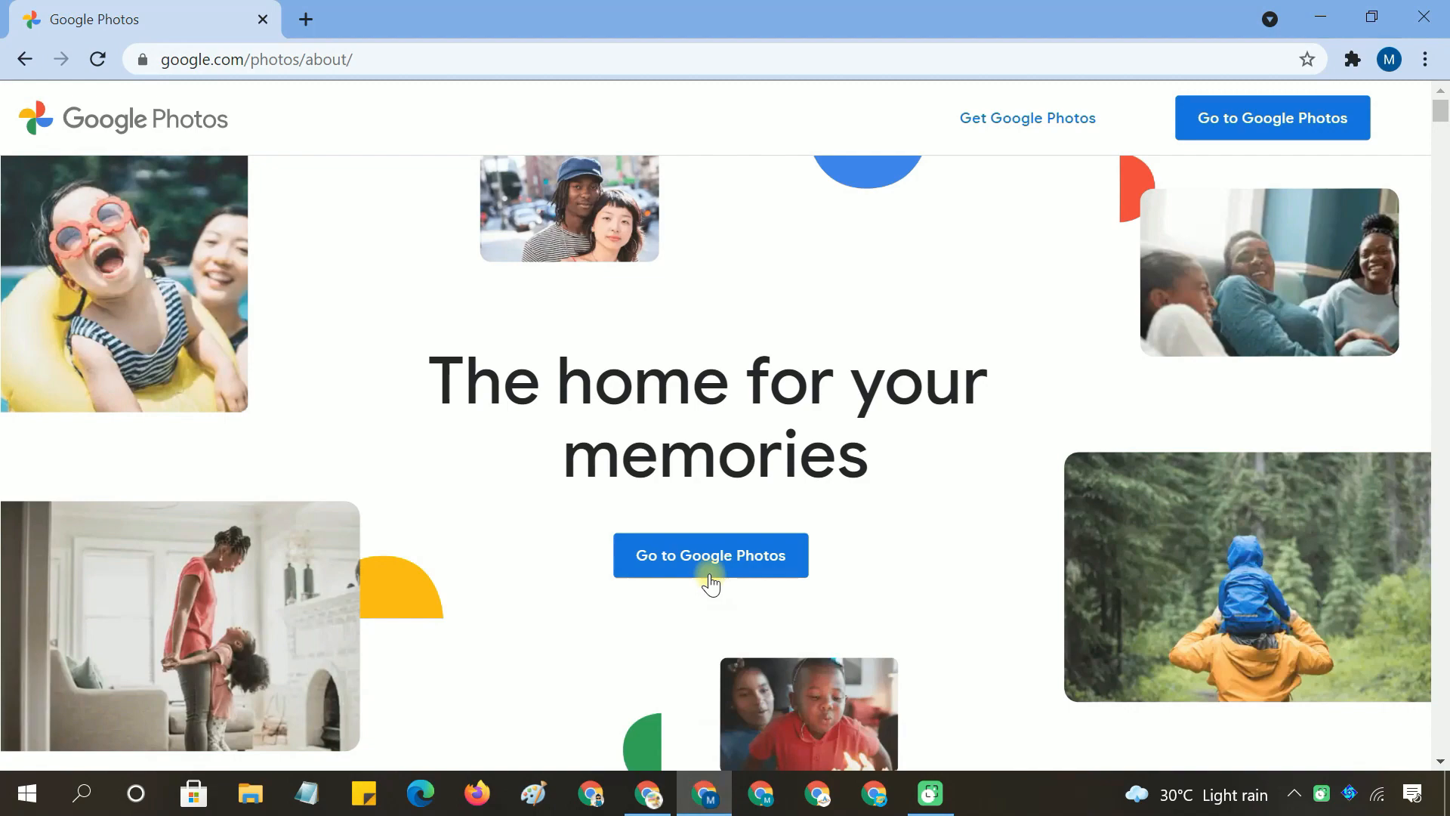
- Go to the second account's Google Photos library to check the copied photos
click(710, 554)
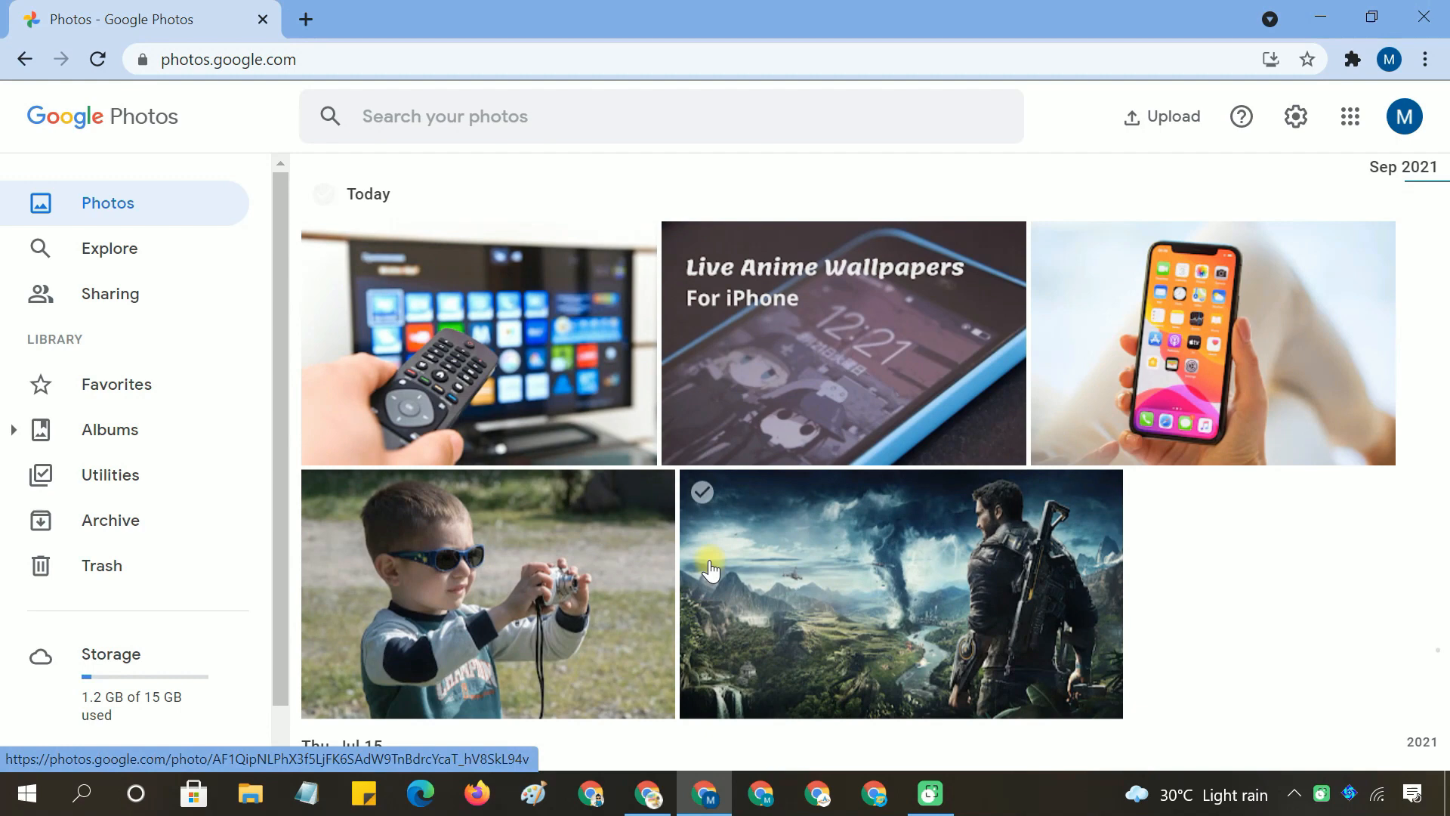